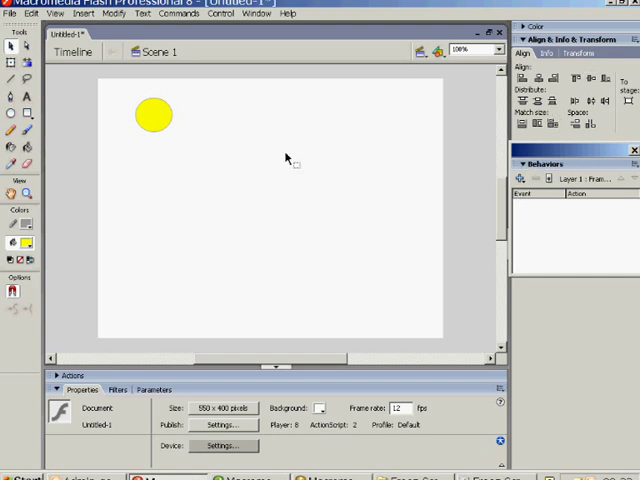
Step: Show the Align panel and Alt-drag two copies of the yellow circle into a vertical column
{"action": "left_click", "coordinate": [258, 14]}
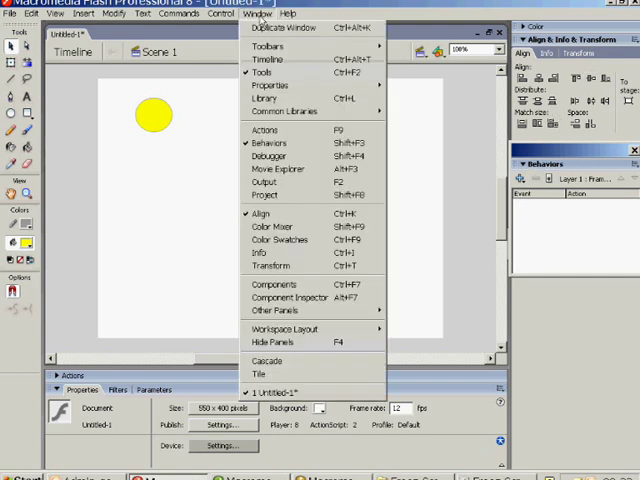
{"action": "mouse_move", "coordinate": [268, 143]}
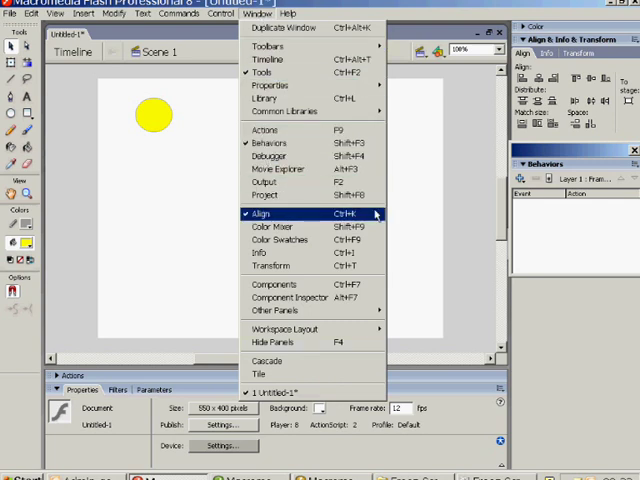
{"action": "left_click", "coordinate": [263, 215]}
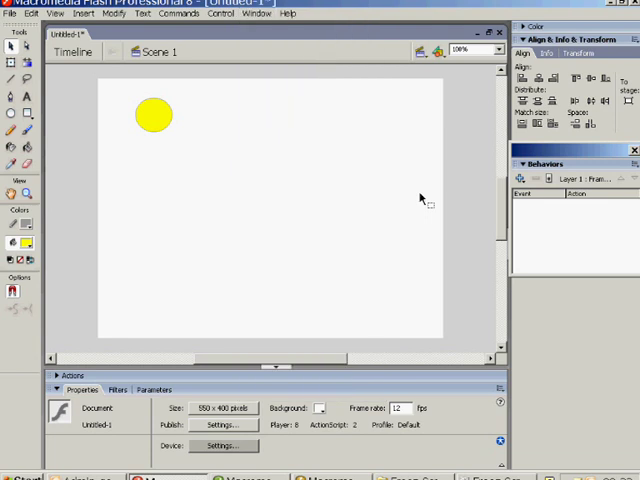
{"action": "mouse_move", "coordinate": [148, 146]}
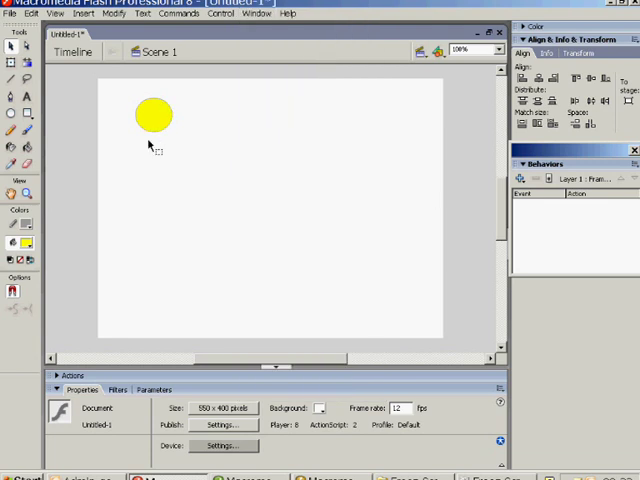
{"action": "mouse_move", "coordinate": [170, 158]}
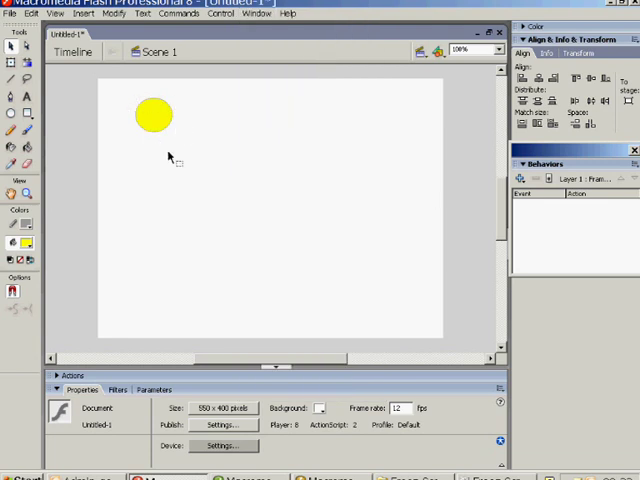
{"action": "left_click", "coordinate": [158, 117]}
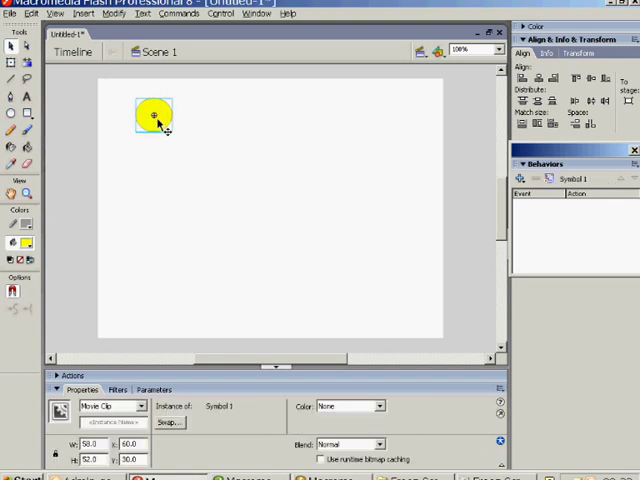
{"action": "left_click_drag", "start_coordinate": [158, 115], "coordinate": [175, 167]}
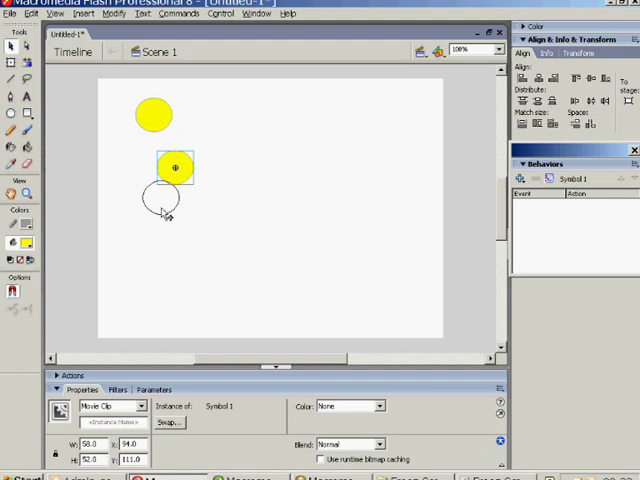
{"action": "left_click_drag", "start_coordinate": [175, 168], "coordinate": [148, 228]}
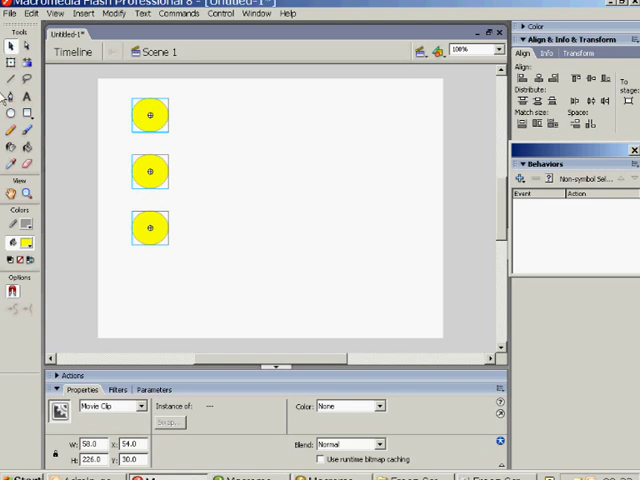
Step: Label the top circle 'Macromedia' and the middle circle 'ict pyblishing' with the Text tool
{"action": "left_click", "coordinate": [13, 95]}
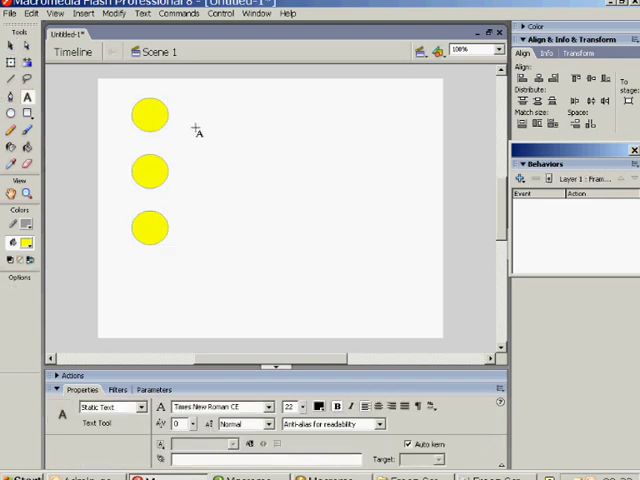
{"action": "left_click_drag", "start_coordinate": [187, 107], "coordinate": [340, 120]}
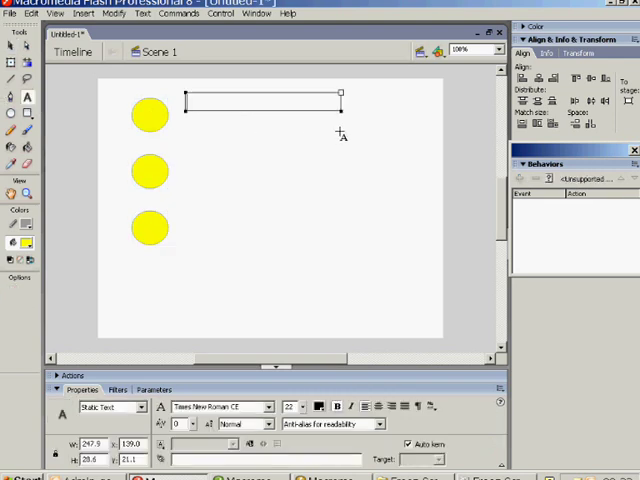
{"action": "type", "text": "Macr"}
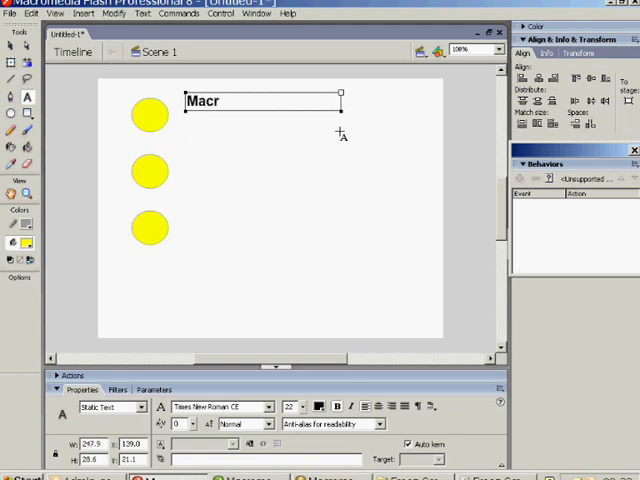
{"action": "type", "text": "omedia"}
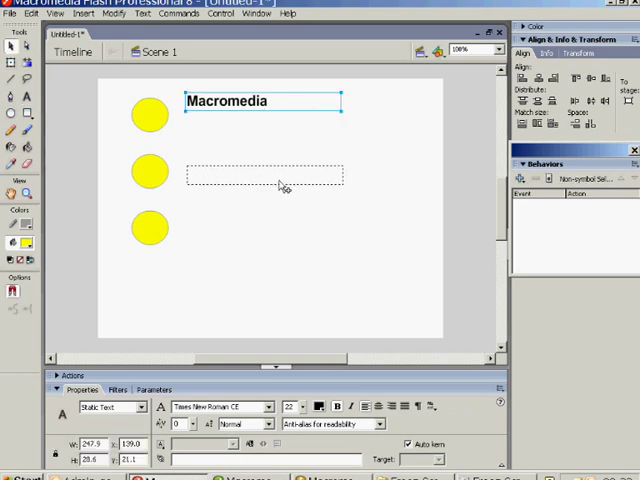
{"action": "type", "text": "Macromedia"}
{"action": "left_click", "coordinate": [264, 175]}
{"action": "type", "text": "ict "}
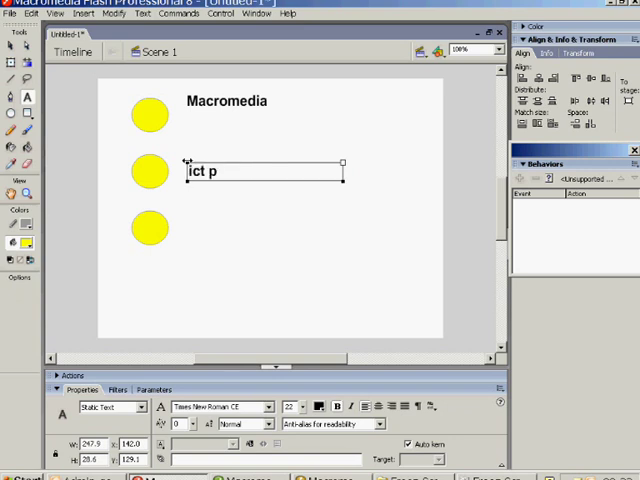
{"action": "type", "text": "pyblish"}
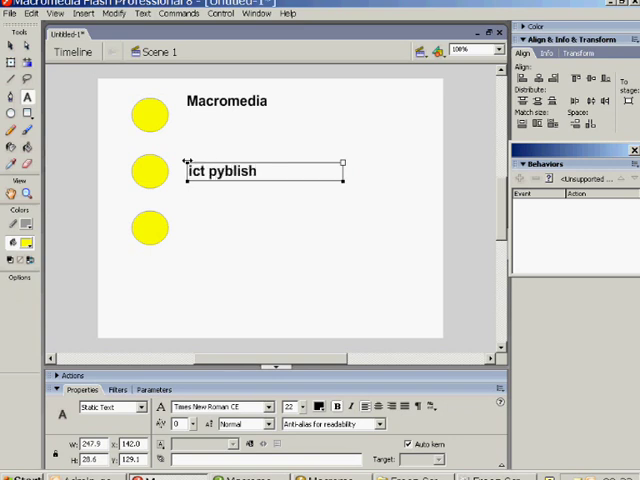
{"action": "type", "text": "ing"}
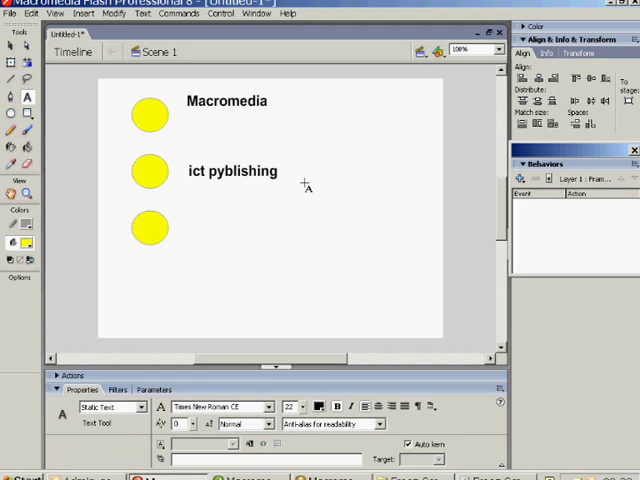
{"action": "mouse_move", "coordinate": [16, 46]}
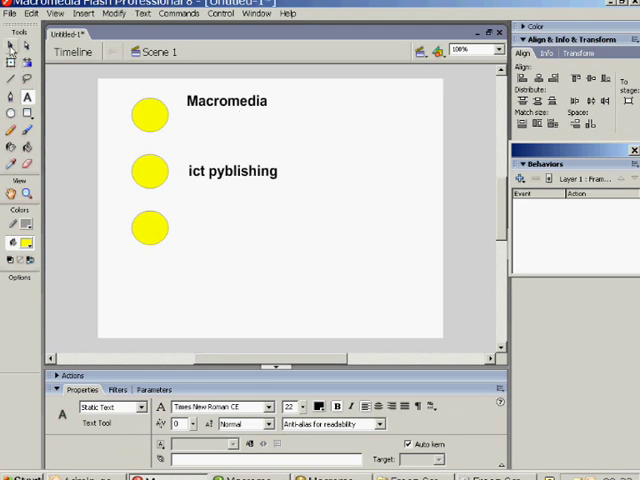
Step: Switch to the Selection tool and nudge both labels down beside their circles
{"action": "left_click", "coordinate": [228, 104]}
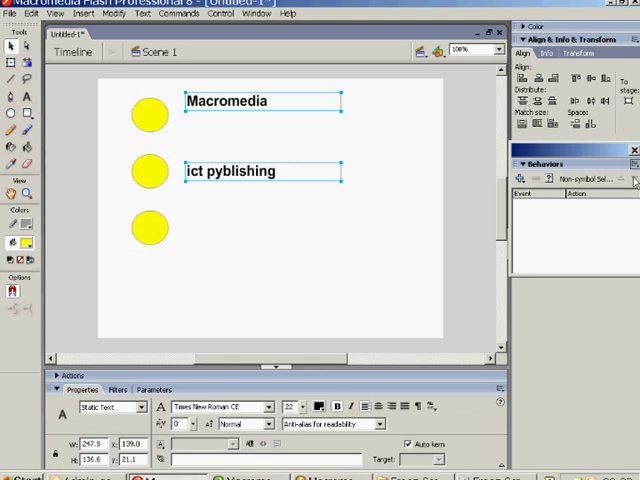
{"action": "mouse_move", "coordinate": [394, 168]}
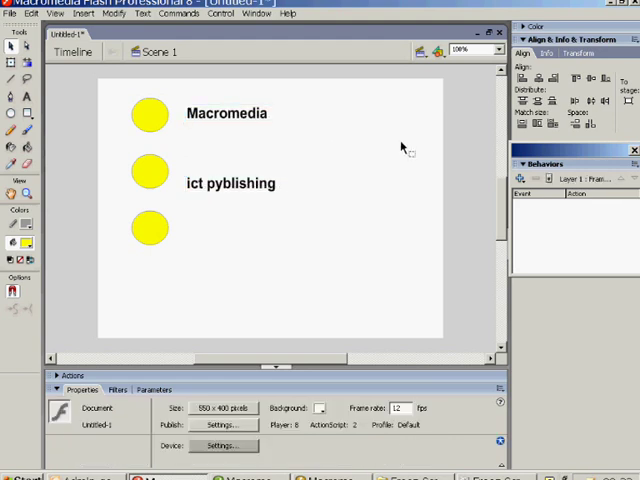
{"action": "mouse_move", "coordinate": [158, 122]}
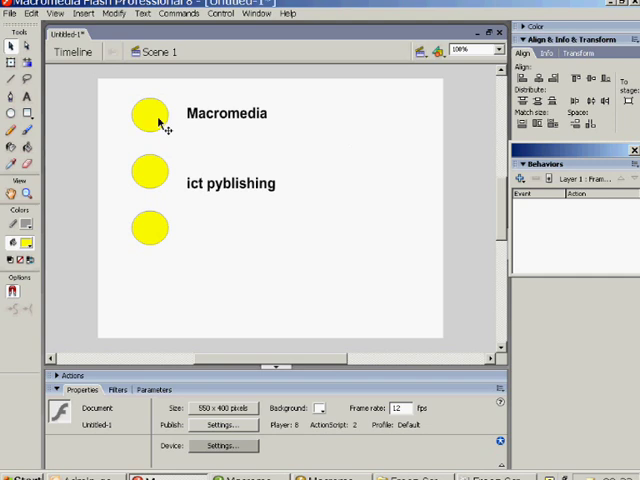
{"action": "left_click", "coordinate": [149, 117]}
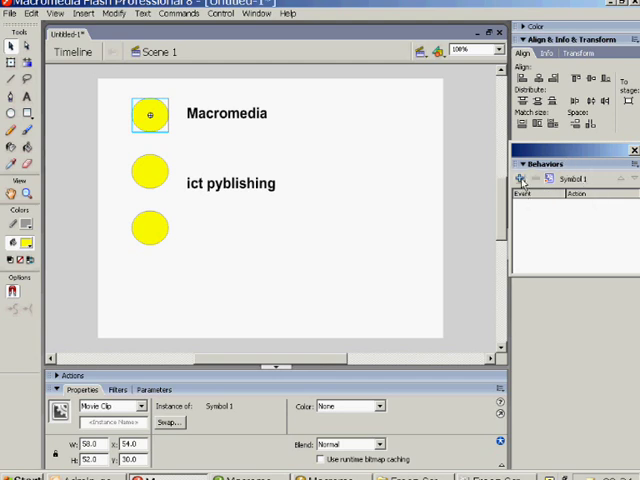
{"action": "left_click", "coordinate": [521, 178]}
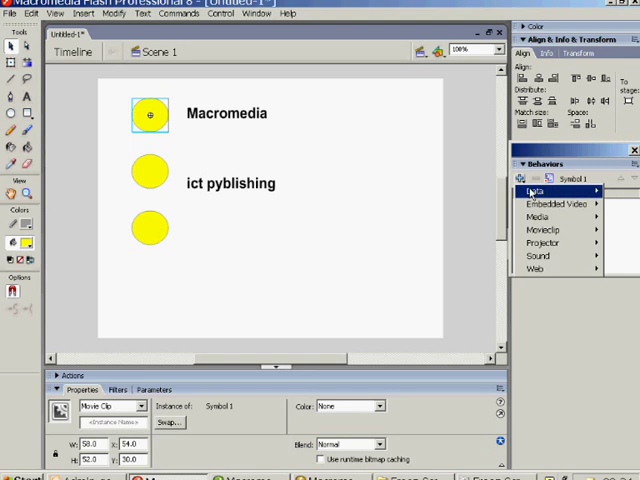
{"action": "mouse_move", "coordinate": [550, 190]}
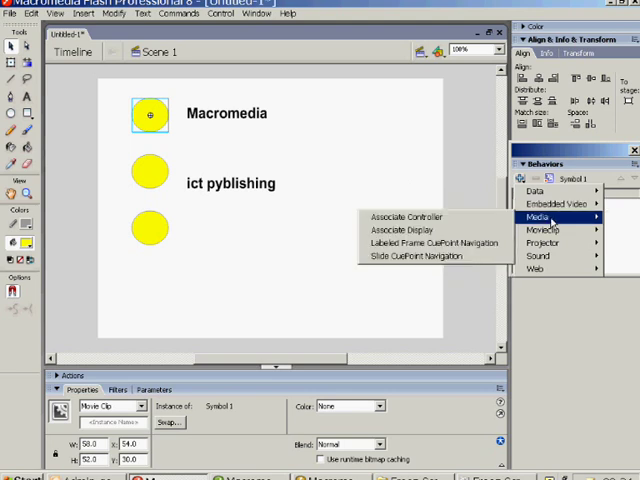
{"action": "mouse_move", "coordinate": [548, 230]}
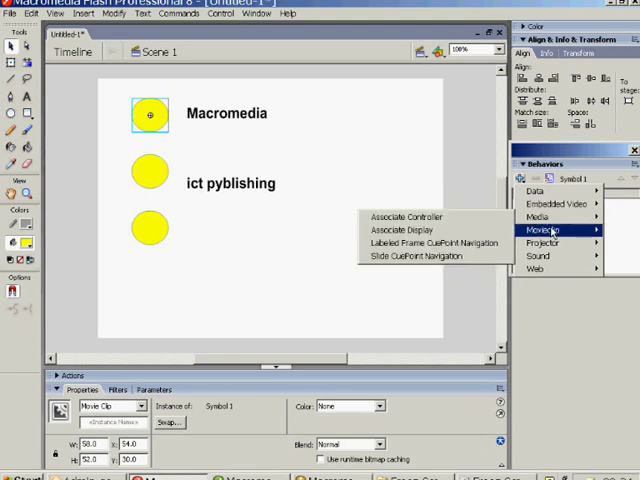
{"action": "mouse_move", "coordinate": [543, 273]}
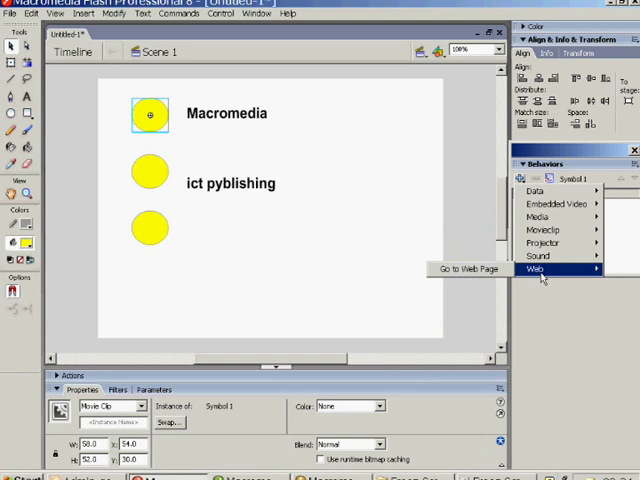
{"action": "mouse_move", "coordinate": [467, 270]}
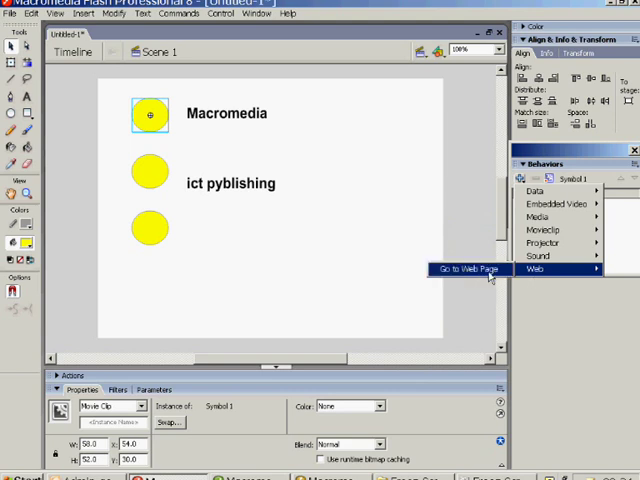
{"action": "left_click", "coordinate": [461, 269]}
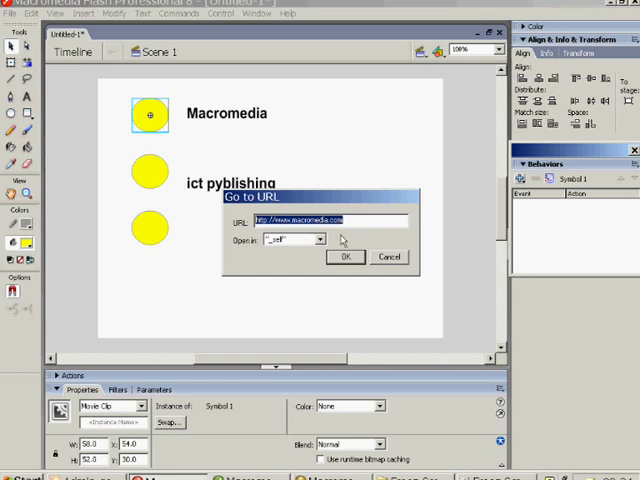
{"action": "mouse_move", "coordinate": [330, 251]}
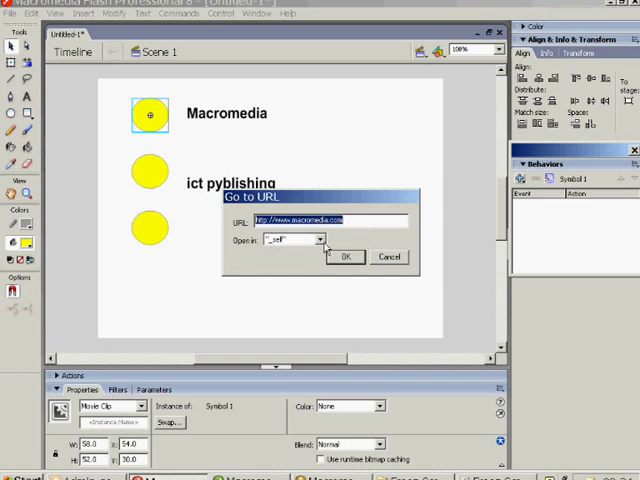
{"action": "left_click", "coordinate": [324, 240]}
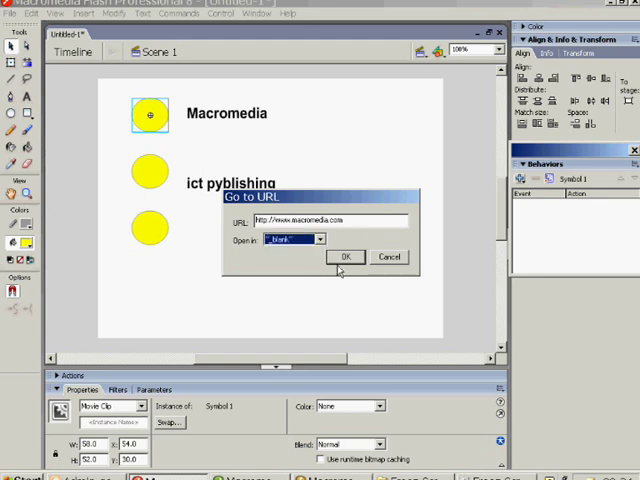
{"action": "left_click", "coordinate": [345, 257]}
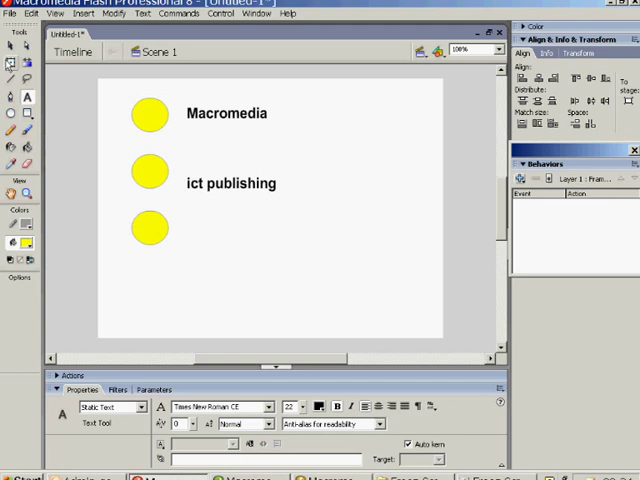
Step: Correct the second label to 'ict publishing' and return to the Selection tool
{"action": "left_click", "coordinate": [280, 240]}
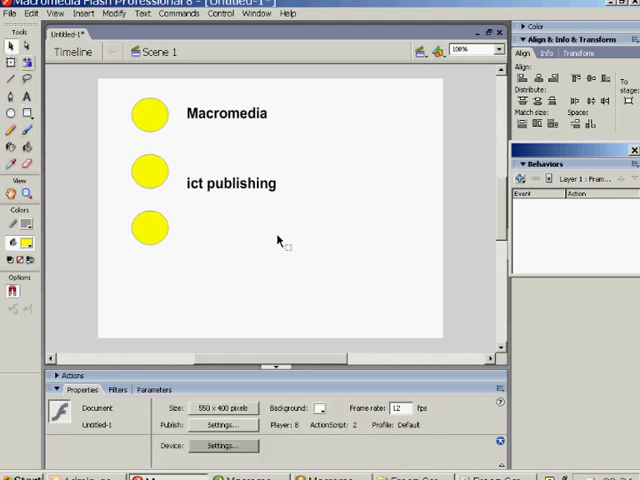
{"action": "mouse_move", "coordinate": [155, 178]}
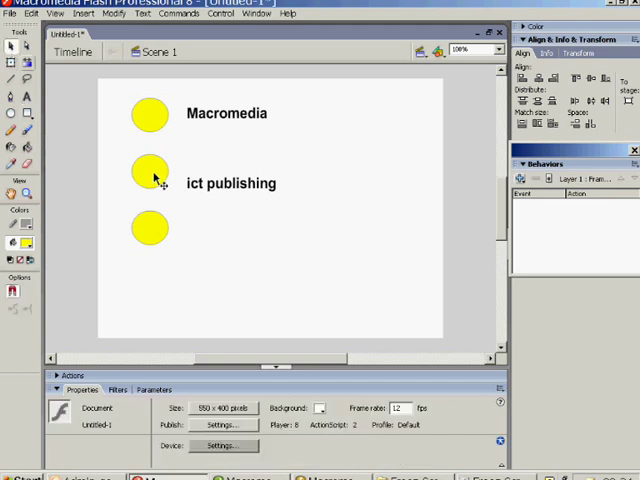
{"action": "left_click", "coordinate": [150, 172]}
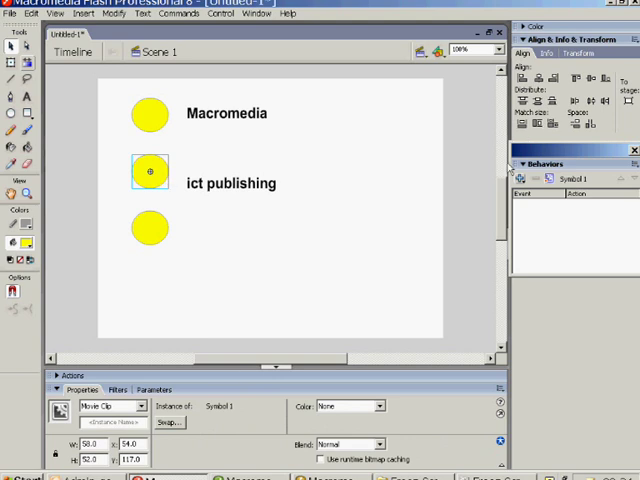
{"action": "left_click", "coordinate": [524, 178]}
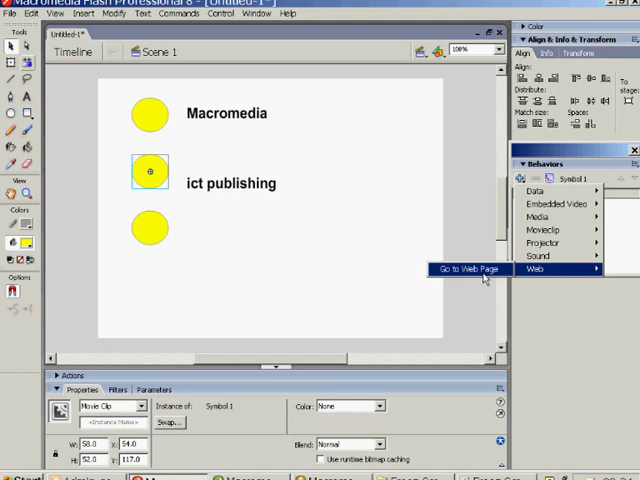
{"action": "left_click", "coordinate": [460, 270]}
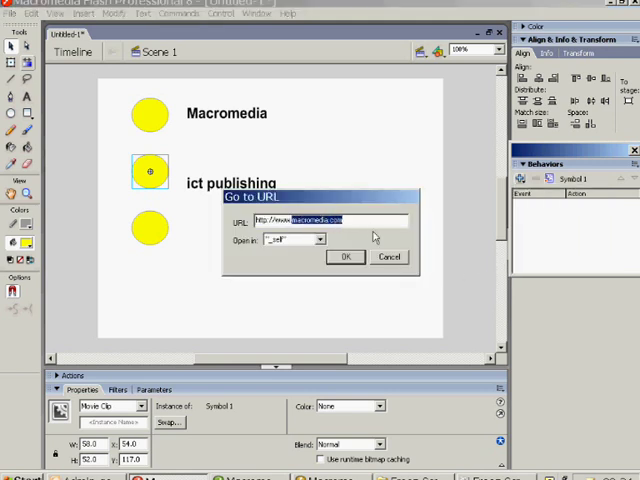
{"action": "type", "text": "http://www.ict"}
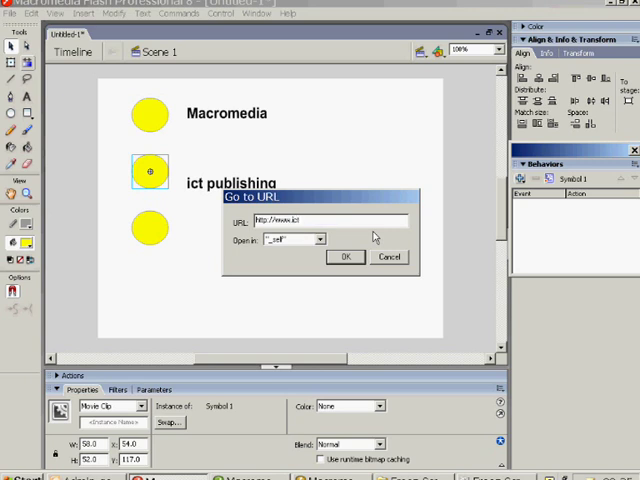
{"action": "type", "text": "publish"}
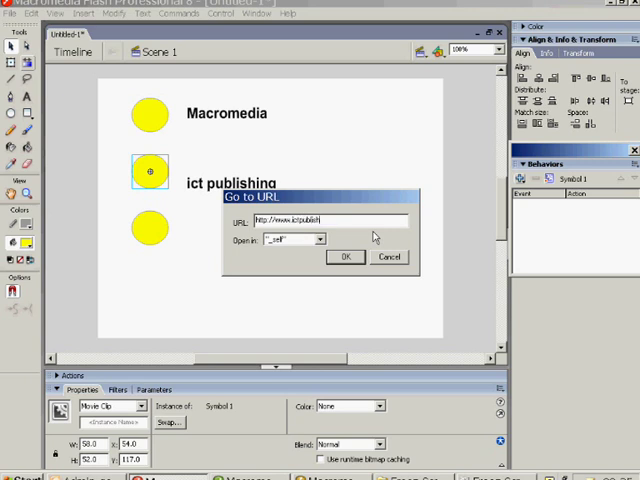
{"action": "type", "text": "ing.co"}
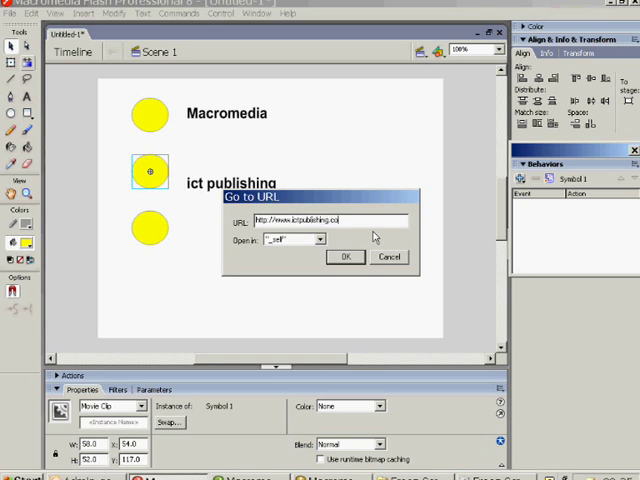
{"action": "type", "text": ".uk"}
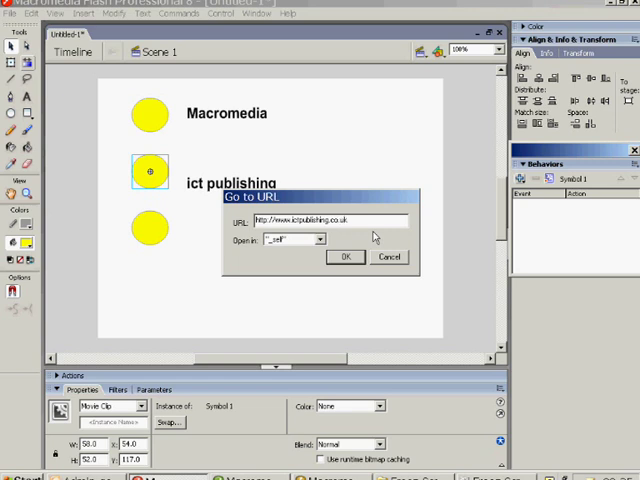
{"action": "left_click", "coordinate": [318, 239]}
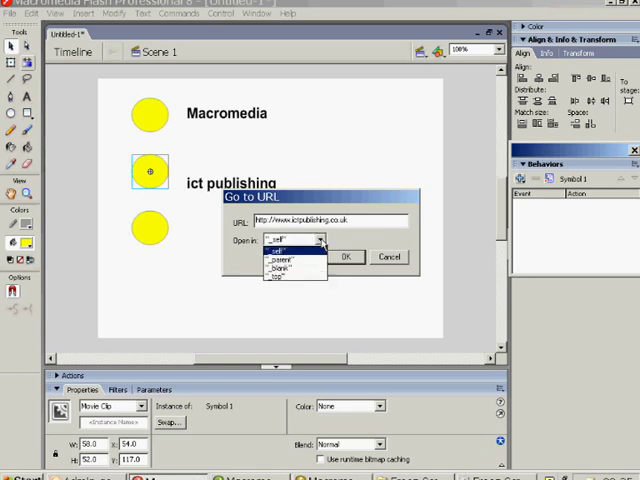
{"action": "left_click", "coordinate": [290, 267]}
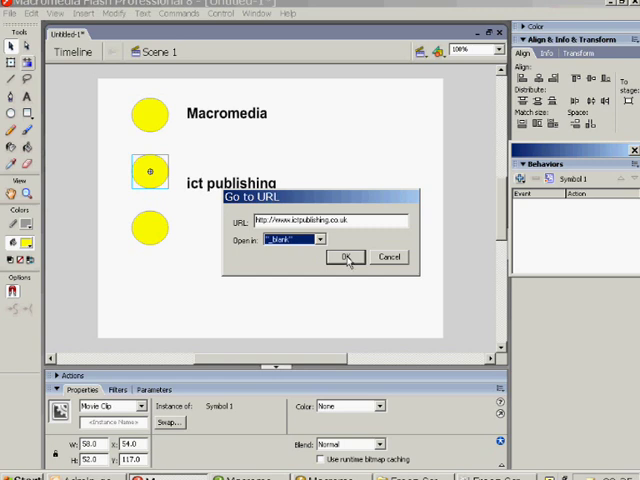
{"action": "left_click", "coordinate": [344, 257]}
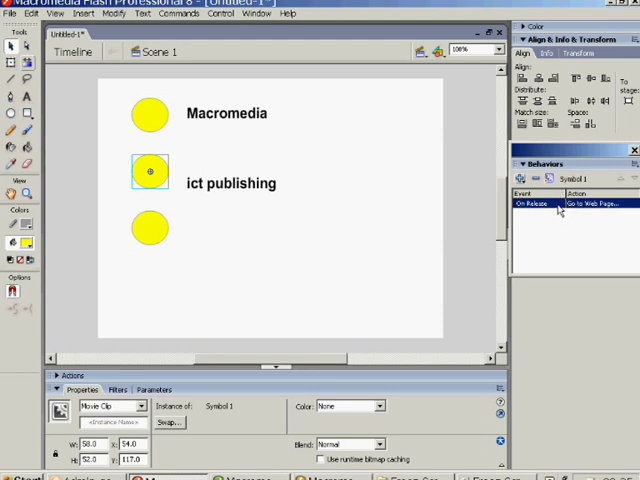
Step: Change the ict publishing and Macromedia circles' link events from On Release to On Press
{"action": "left_click", "coordinate": [540, 204]}
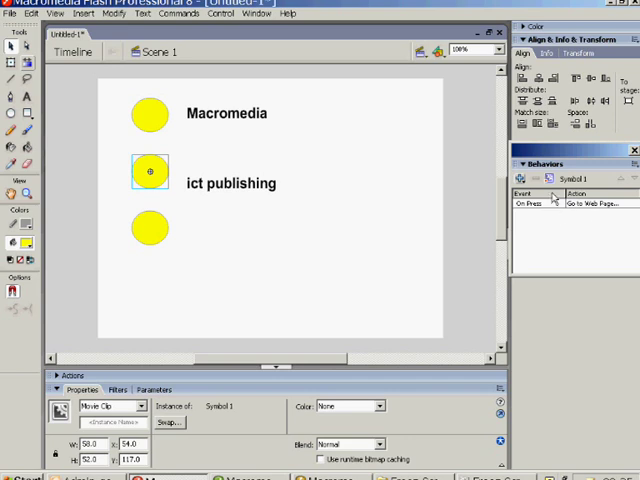
{"action": "left_click", "coordinate": [149, 114]}
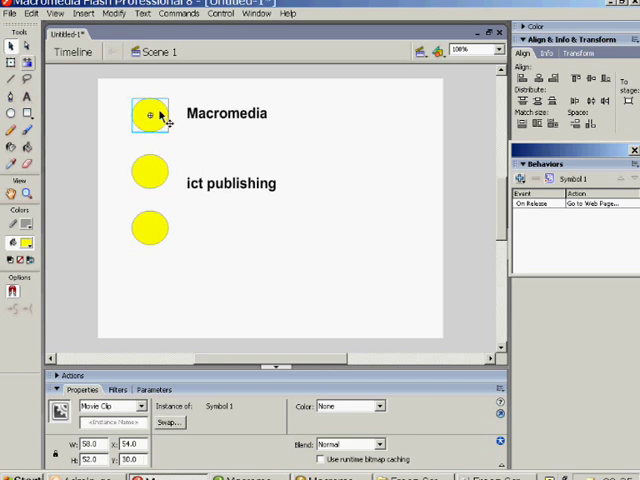
{"action": "mouse_move", "coordinate": [378, 160]}
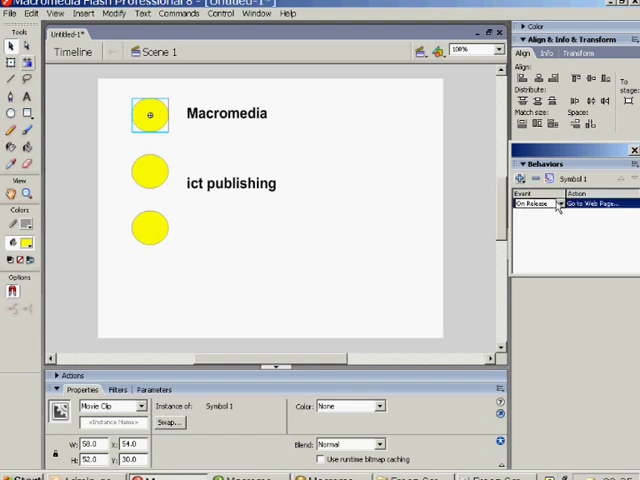
{"action": "left_click", "coordinate": [555, 204]}
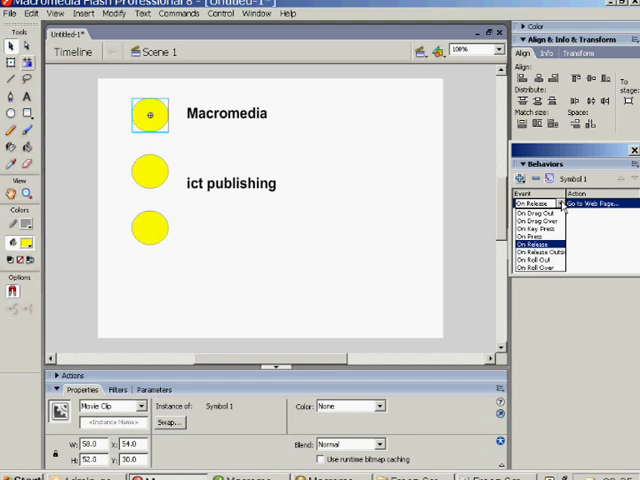
{"action": "left_click", "coordinate": [532, 234]}
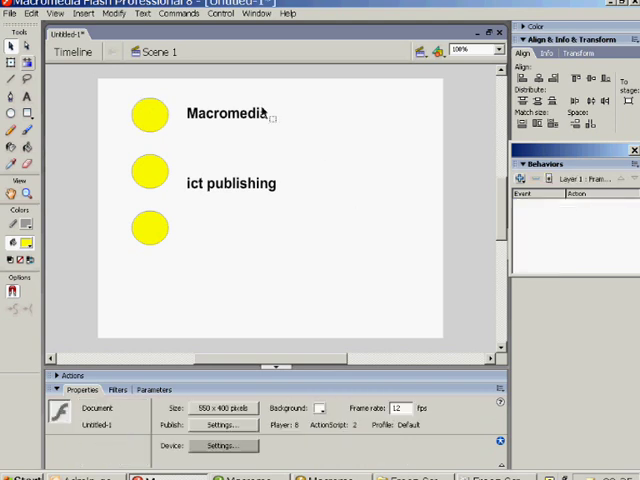
Step: Run Control > Test Movie to preview the three labelled circles
{"action": "left_click", "coordinate": [221, 15]}
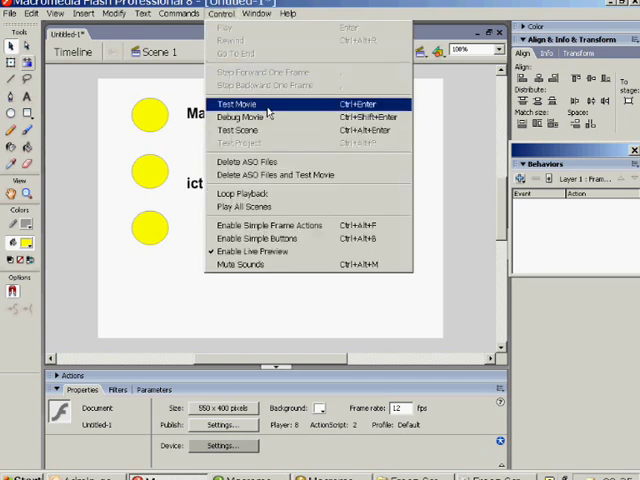
{"action": "left_click", "coordinate": [237, 104]}
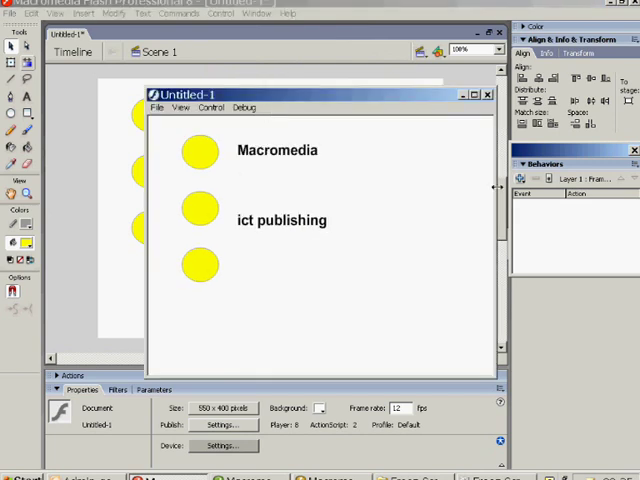
{"action": "mouse_move", "coordinate": [197, 209]}
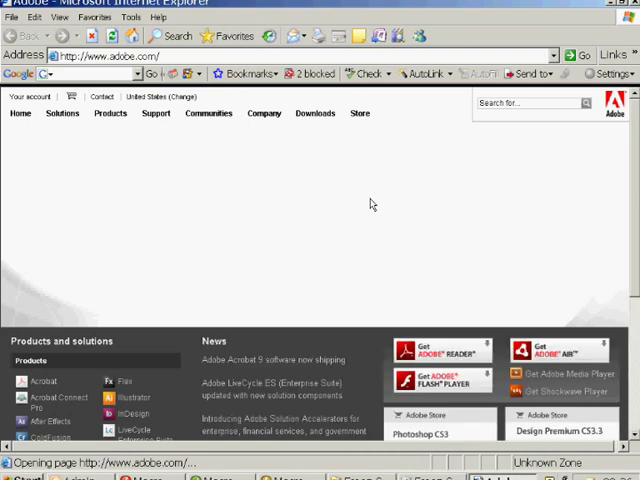
{"action": "mouse_move", "coordinate": [367, 206]}
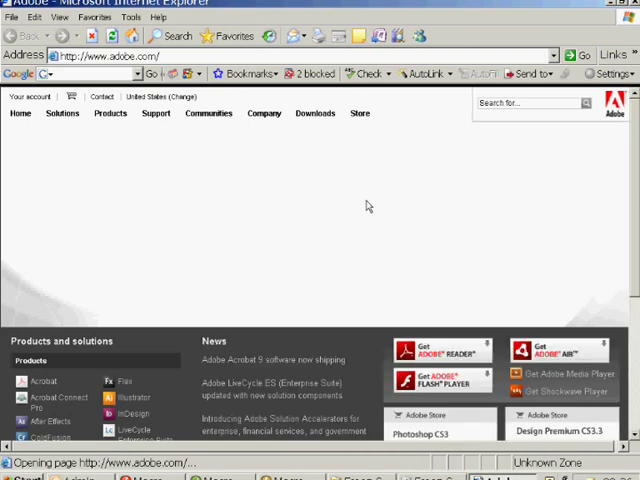